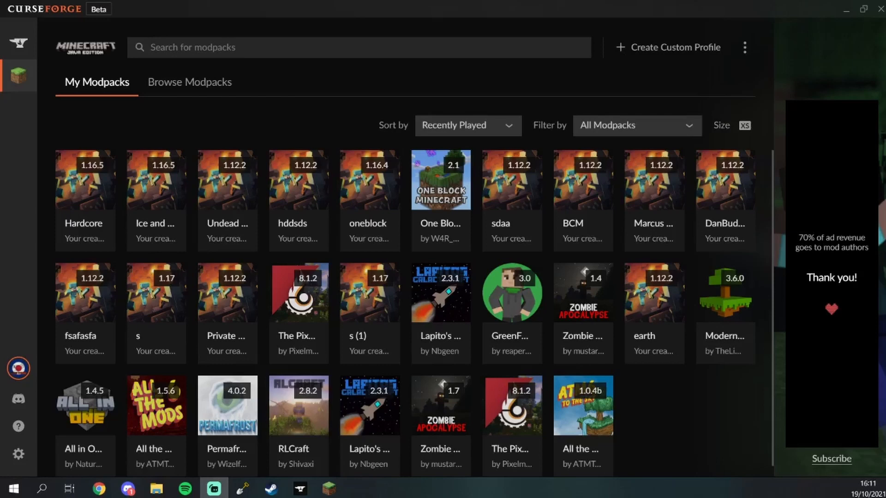
{"action": "mouse_move", "coordinate": [107, 255]}
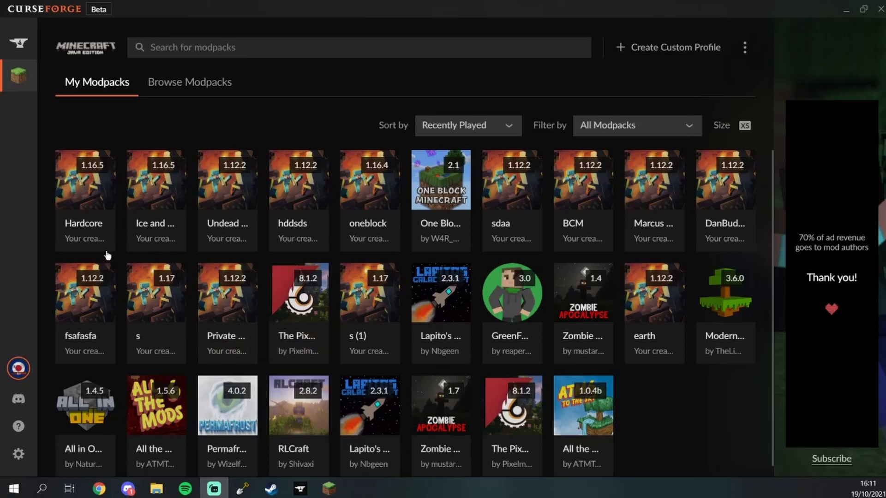
{"action": "mouse_move", "coordinate": [690, 148]}
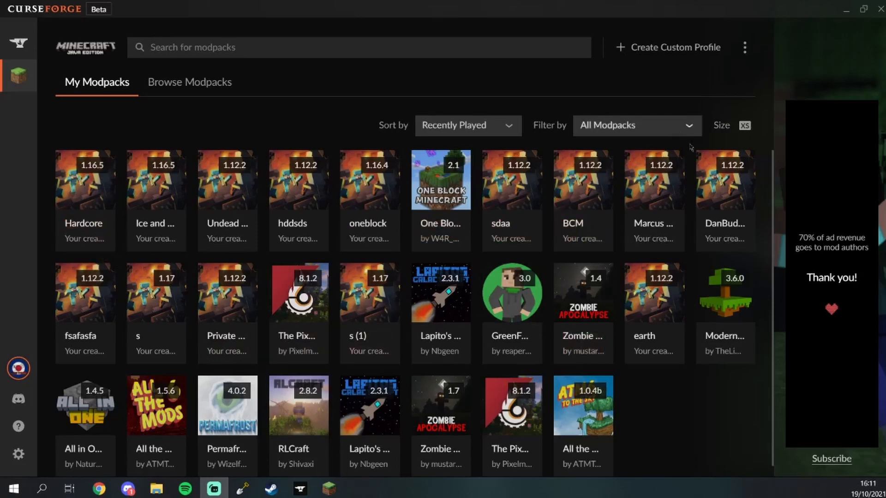
{"action": "mouse_move", "coordinate": [85, 231]}
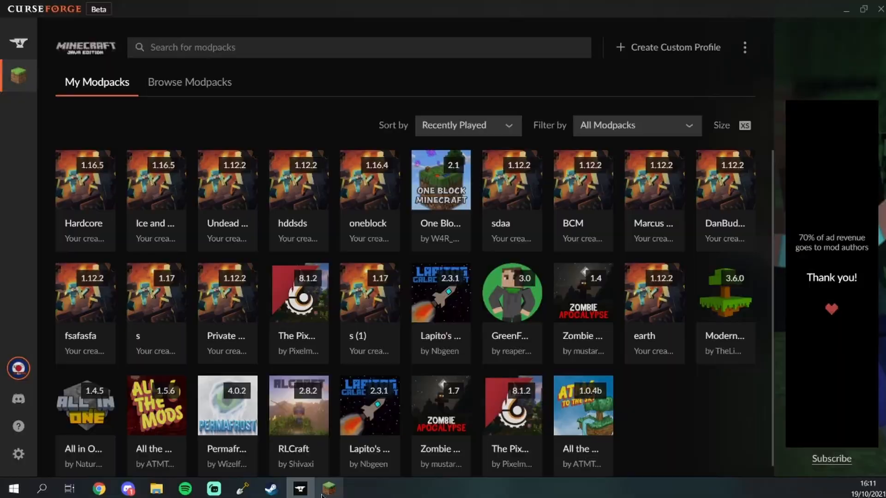
Show the launcher's Installations list with the Hardcore forge-36.2.8 and Latest release profiles
{"action": "left_click", "coordinate": [329, 488]}
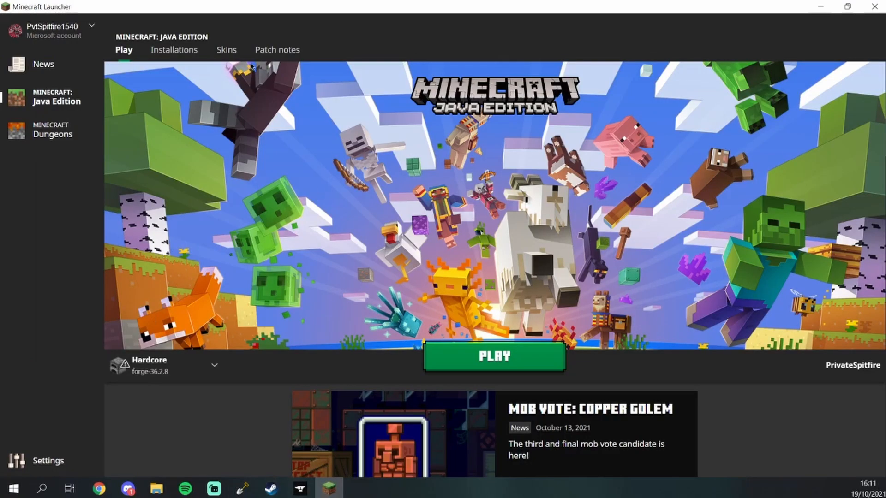
{"action": "left_click", "coordinate": [175, 50]}
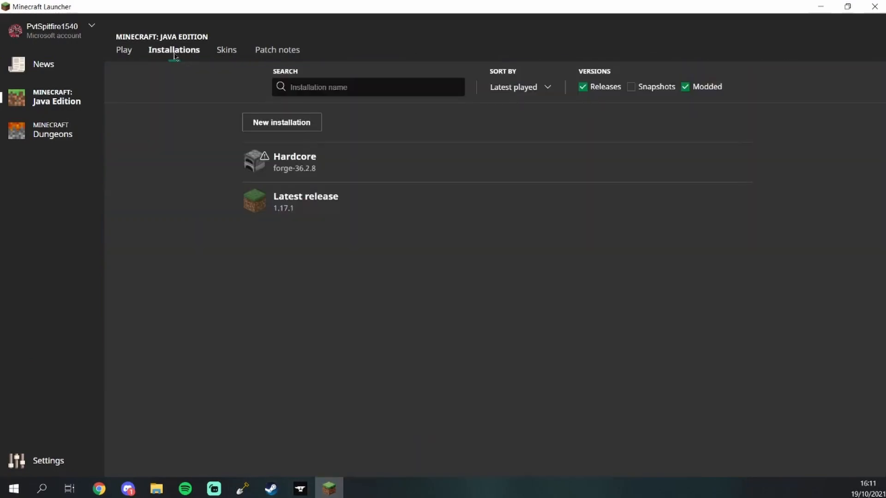
{"action": "left_click", "coordinate": [124, 49]}
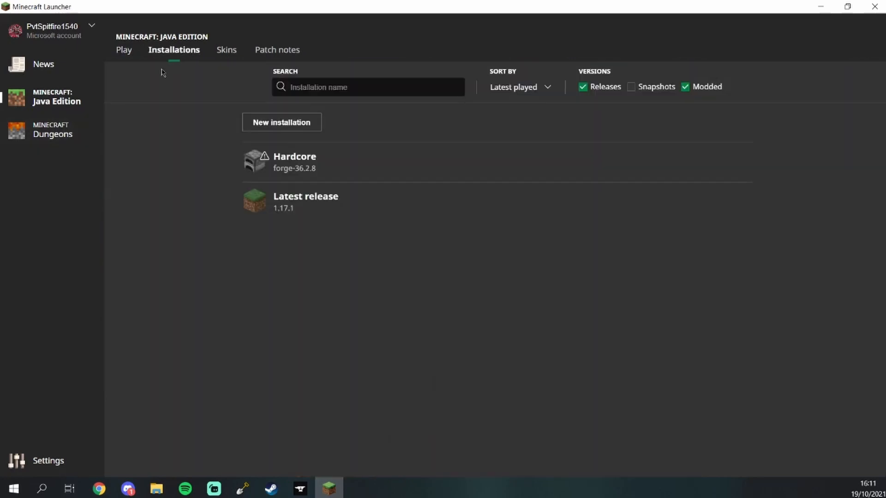
{"action": "mouse_move", "coordinate": [294, 163]}
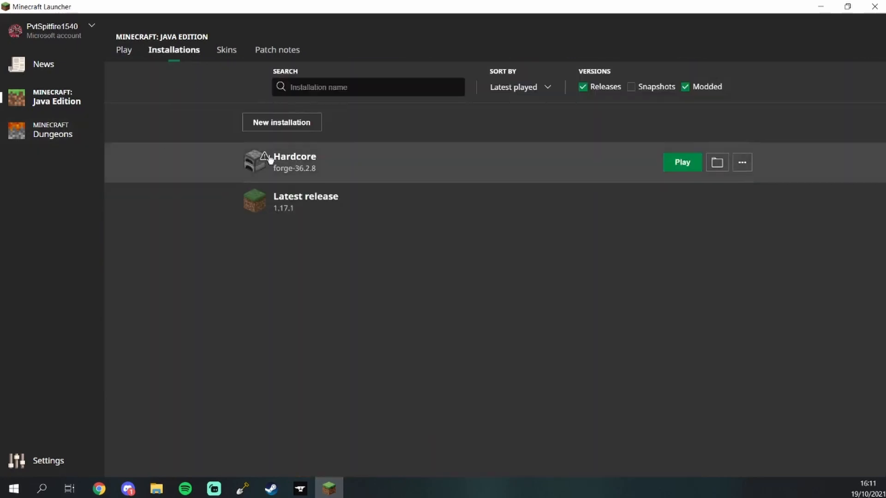
{"action": "mouse_move", "coordinate": [310, 173]}
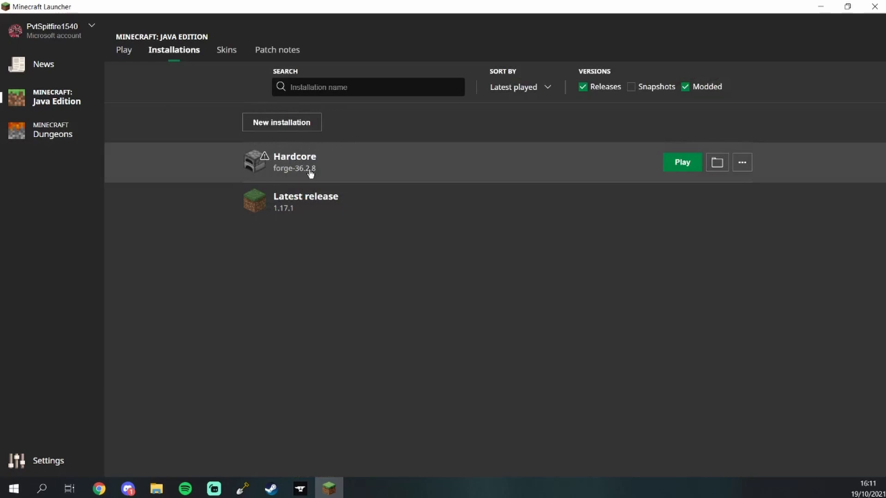
{"action": "mouse_move", "coordinate": [756, 195]}
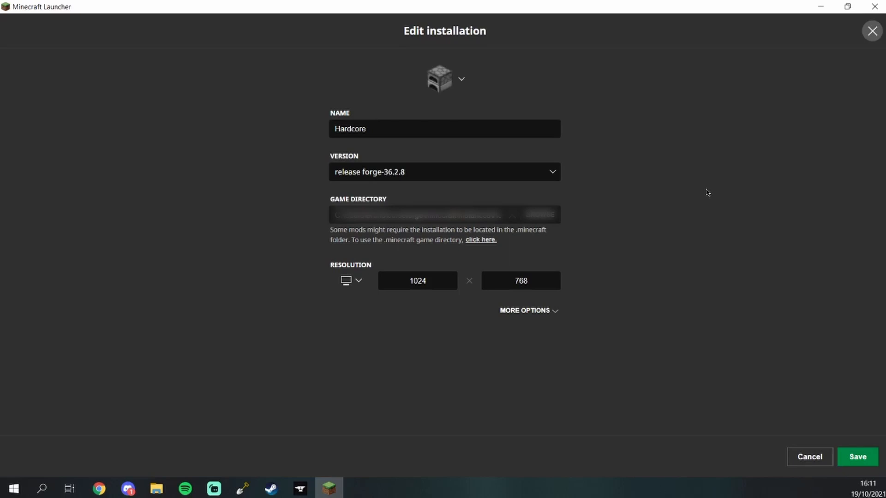
{"action": "mouse_move", "coordinate": [541, 337]}
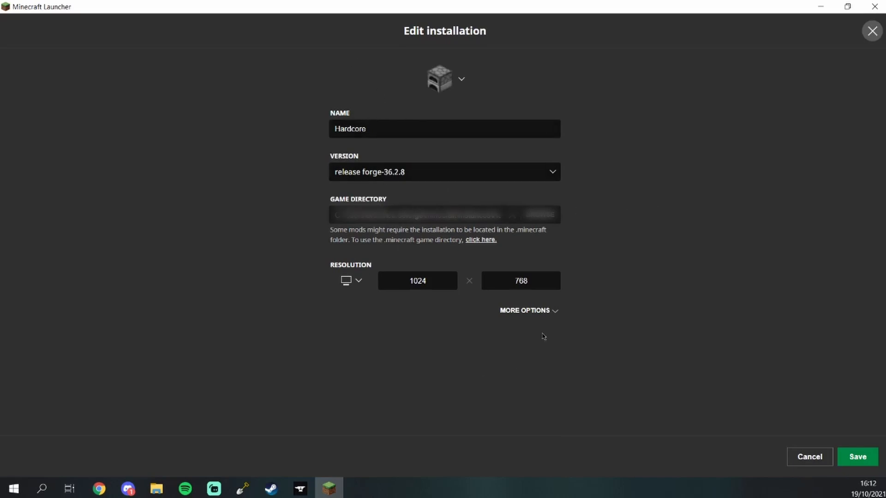
In the Hardcore profile's More Options, change the JVM argument -Xmx4096m to -Xmx10000m
{"action": "left_click", "coordinate": [528, 310]}
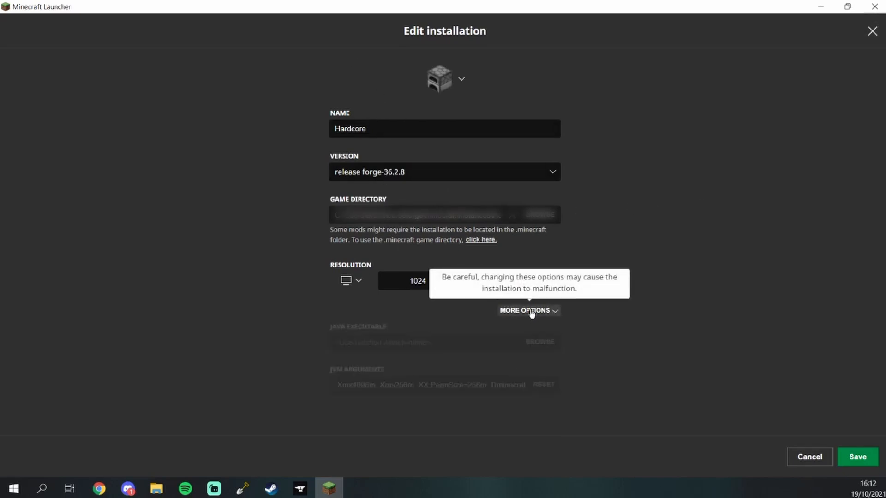
{"action": "left_click", "coordinate": [524, 310]}
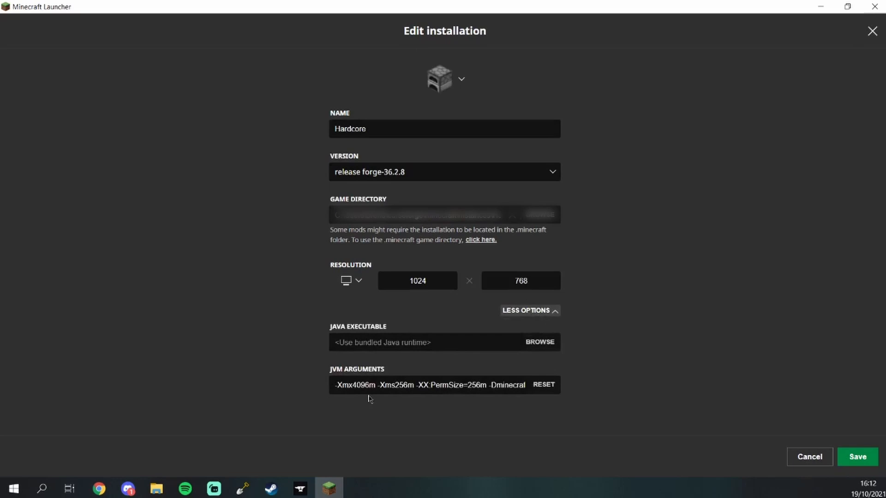
{"action": "left_click", "coordinate": [359, 385]}
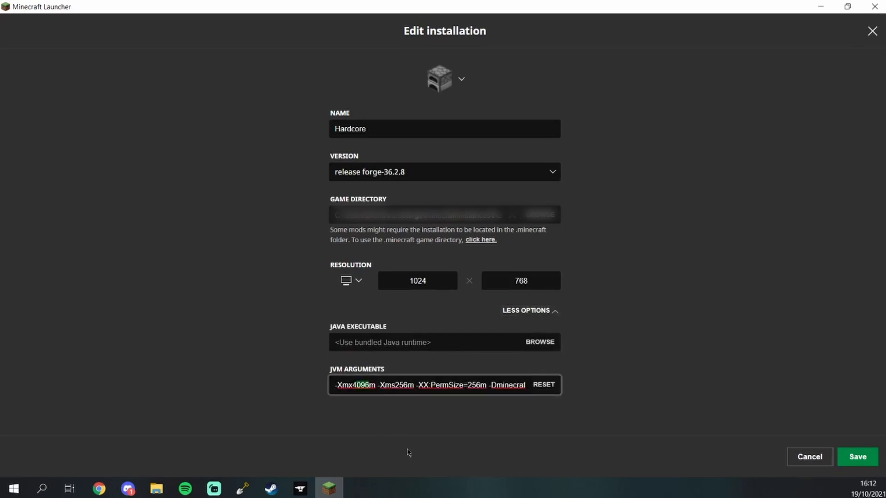
{"action": "type", "text": "-Xmx1m"}
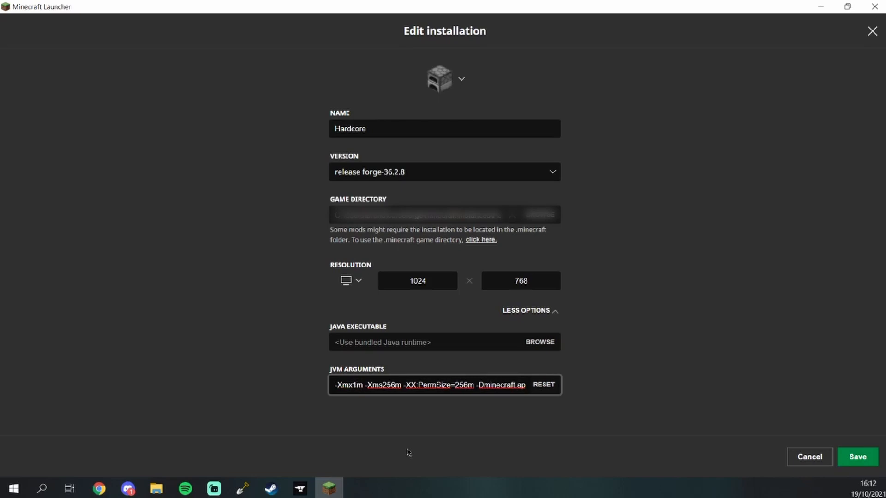
{"action": "type", "text": "10000"}
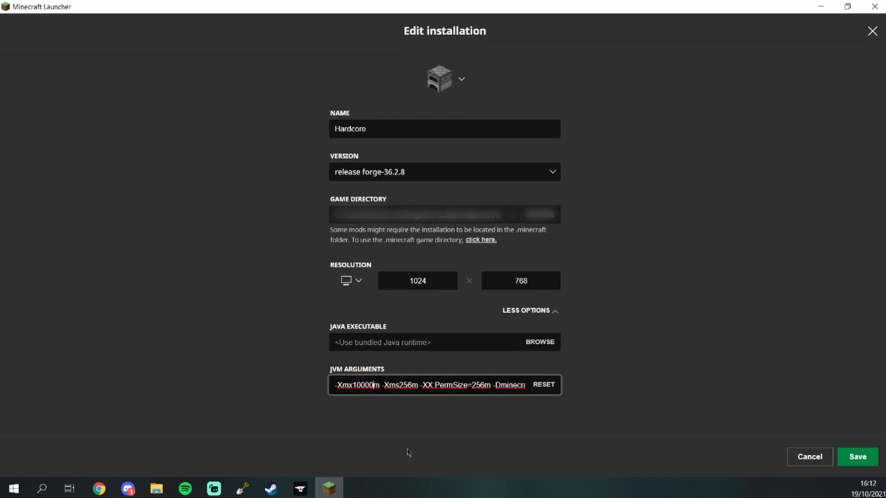
{"action": "mouse_move", "coordinate": [608, 314]}
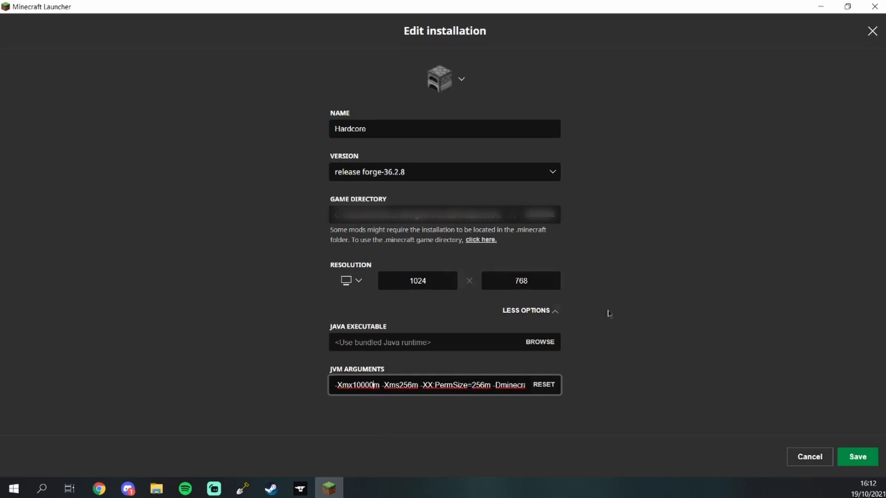
{"action": "mouse_move", "coordinate": [857, 456]}
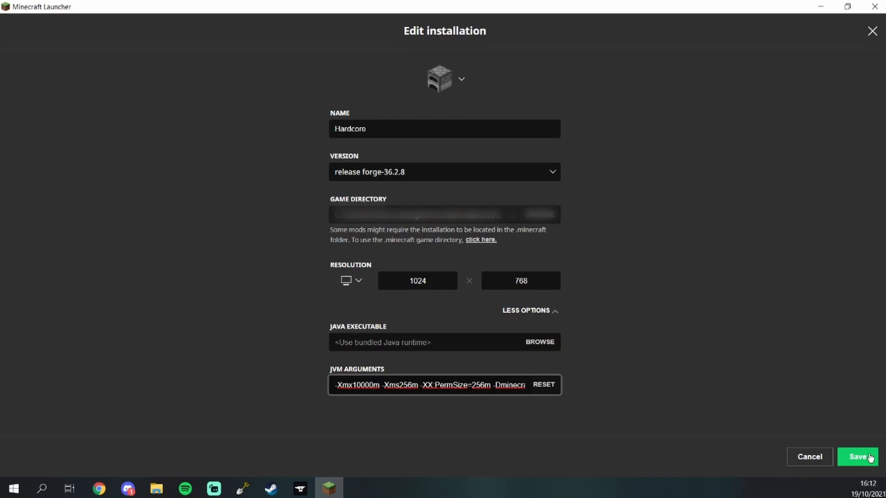
Save the 10000m memory setting and launch the 1.16.5 modpack from CurseForge
{"action": "left_click", "coordinate": [859, 456]}
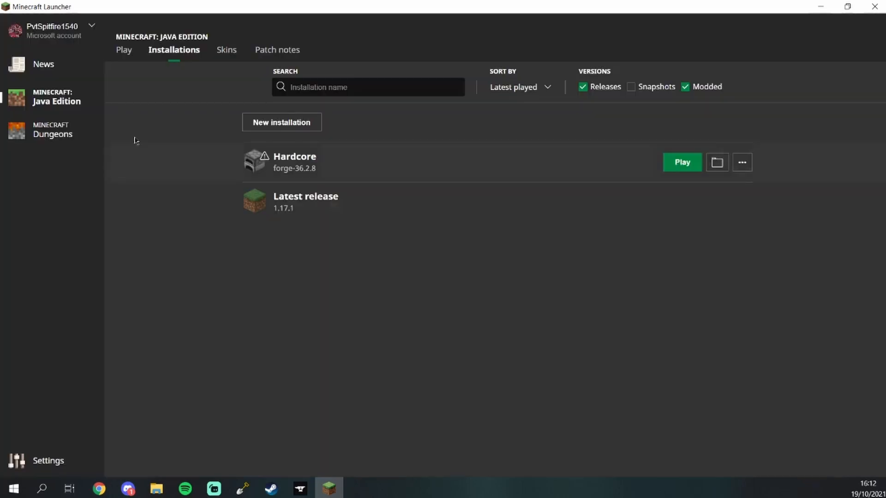
{"action": "mouse_move", "coordinate": [700, 170]}
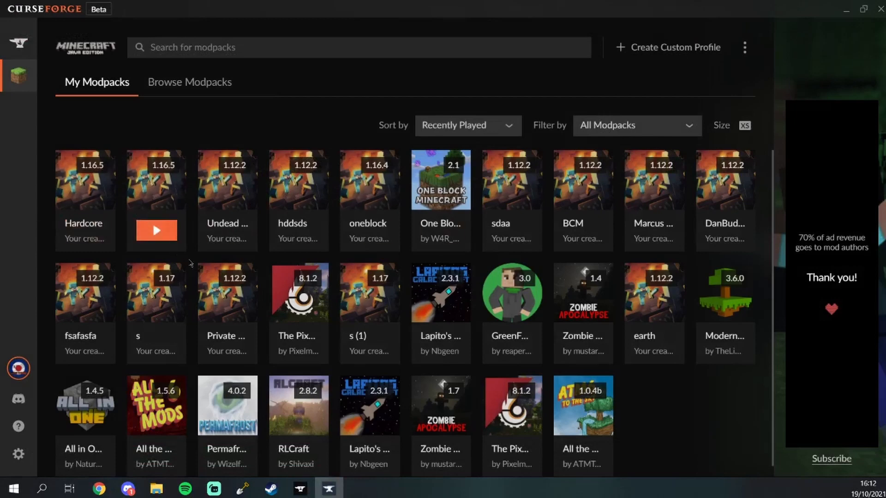
{"action": "left_click", "coordinate": [156, 231]}
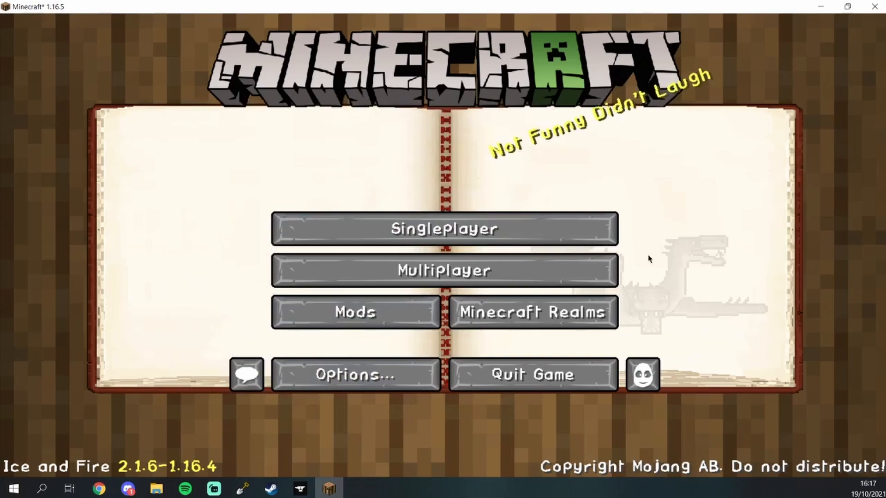
From Singleplayer, reach the Create New World setup screen for 'New World'
{"action": "left_click", "coordinate": [444, 228]}
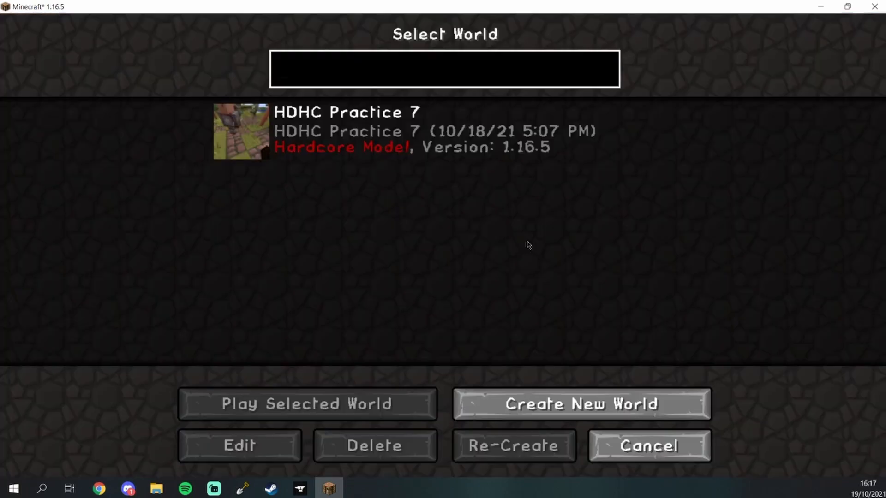
{"action": "mouse_move", "coordinate": [615, 404]}
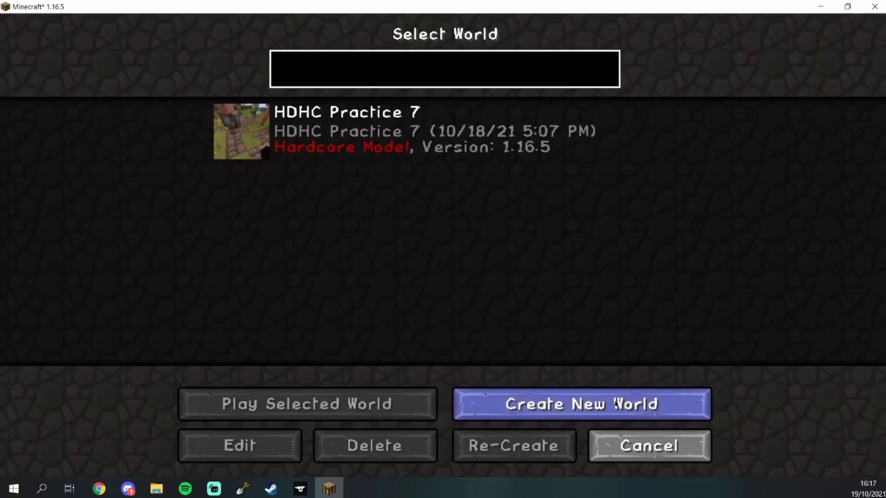
{"action": "left_click", "coordinate": [582, 403]}
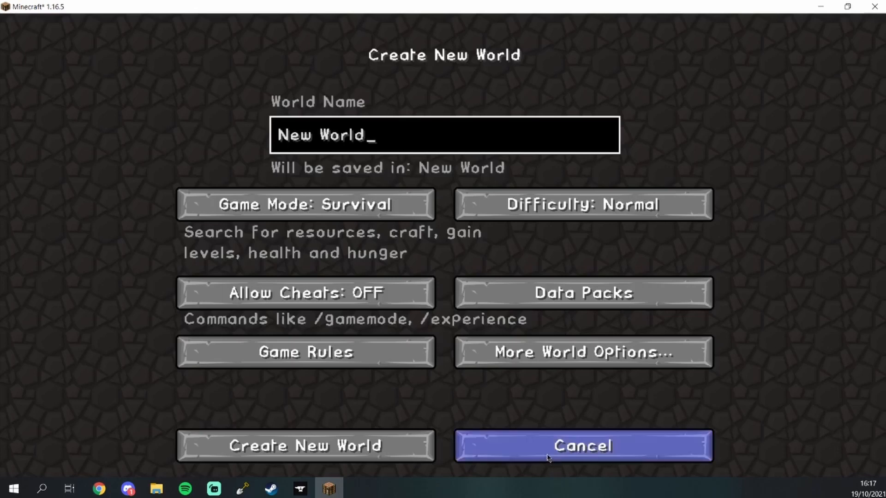
{"action": "left_click", "coordinate": [582, 446]}
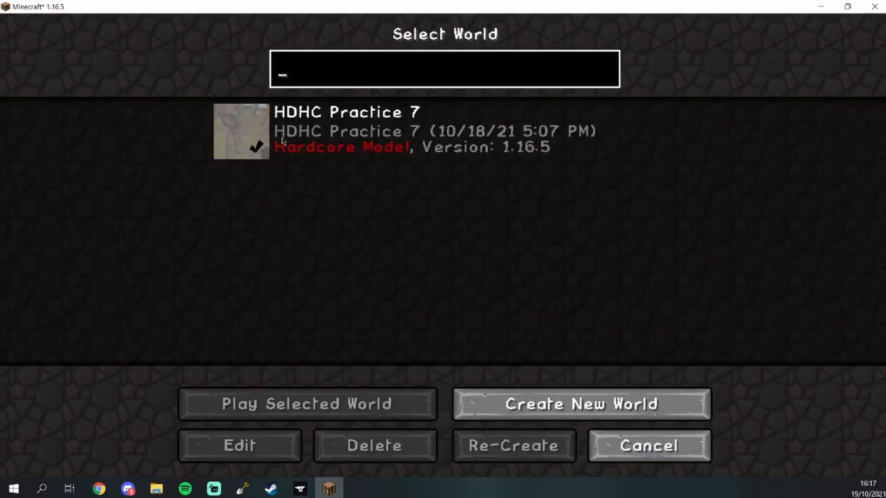
{"action": "mouse_move", "coordinate": [582, 403]}
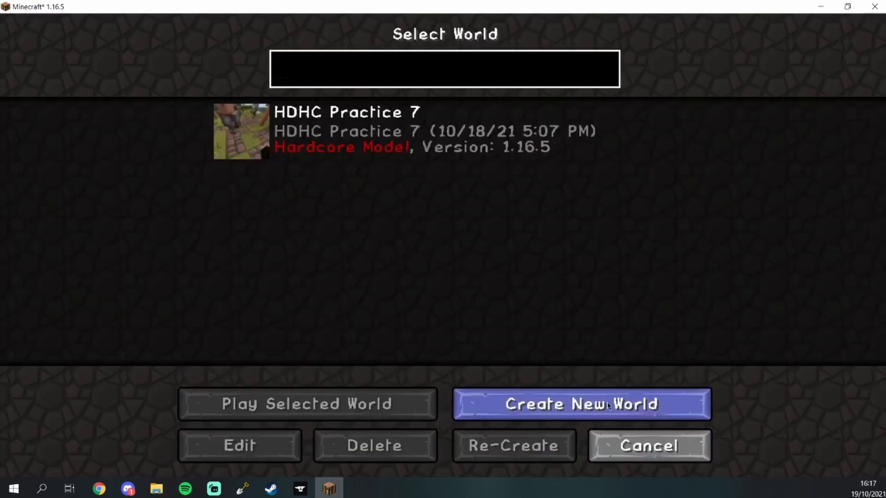
{"action": "left_click", "coordinate": [582, 403]}
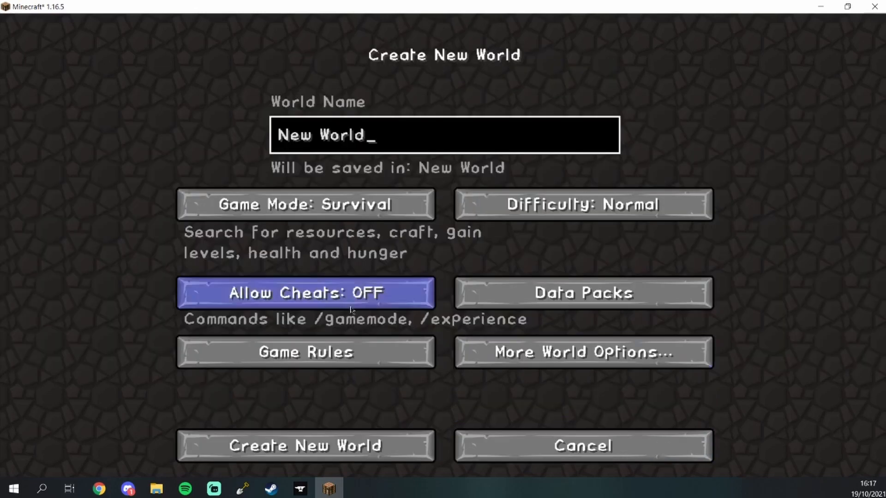
Set the game mode to Creative with cheats allowed and generate the world
{"action": "left_click", "coordinate": [304, 204]}
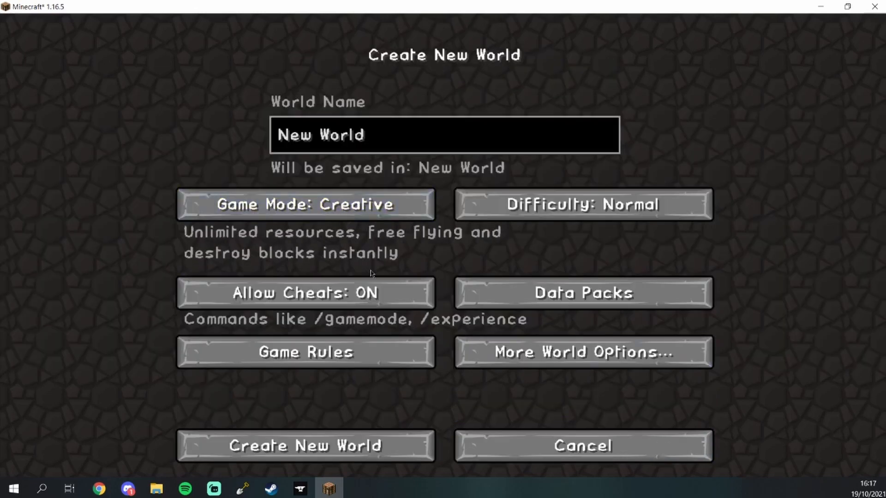
{"action": "left_click", "coordinate": [305, 444]}
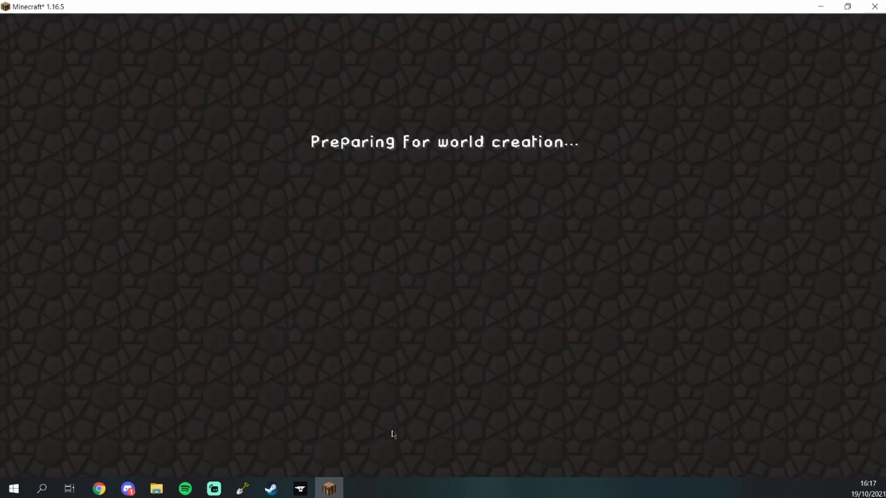
{"action": "mouse_move", "coordinate": [428, 370]}
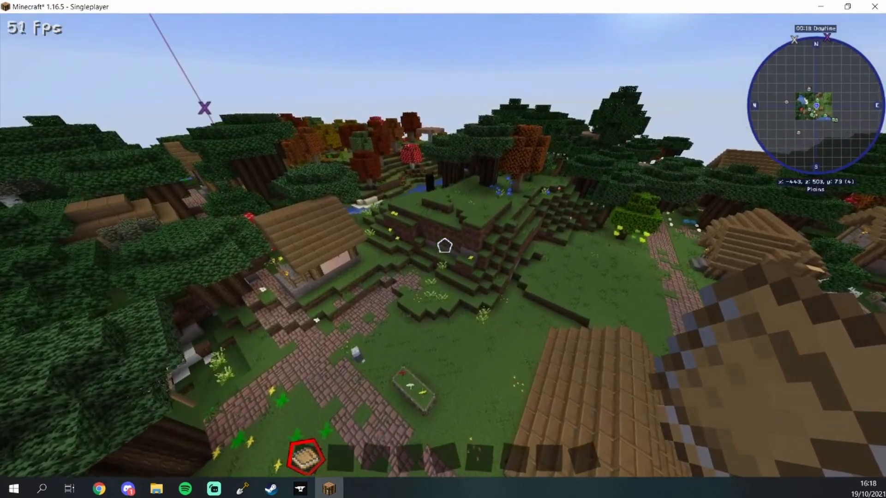
{"action": "mouse_move", "coordinate": [443, 243]}
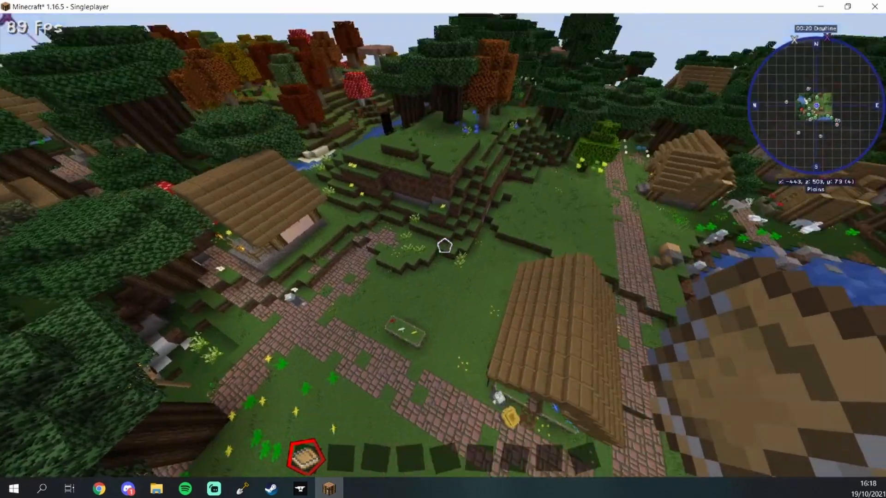
{"action": "mouse_move", "coordinate": [442, 249]}
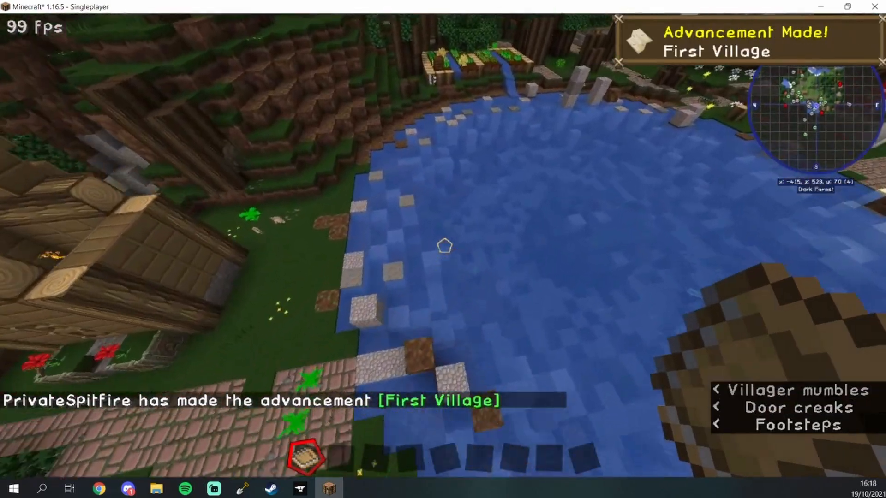
{"action": "mouse_move", "coordinate": [443, 245]}
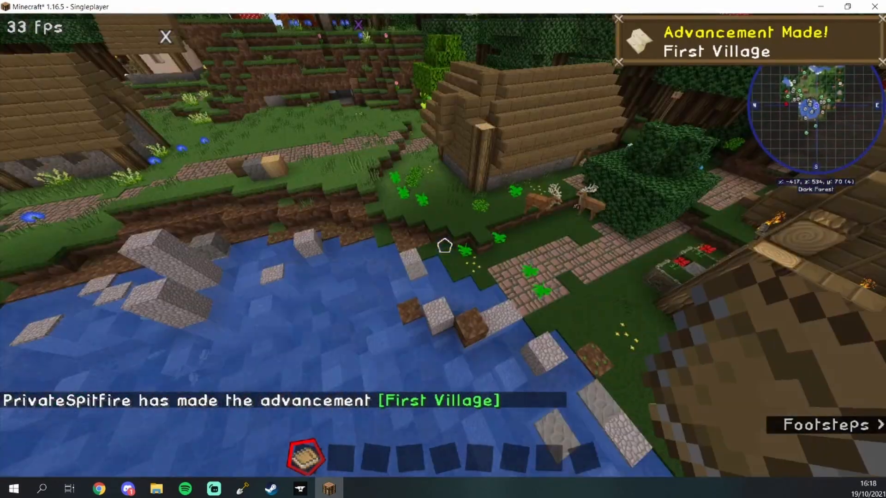
{"action": "mouse_move", "coordinate": [443, 249]}
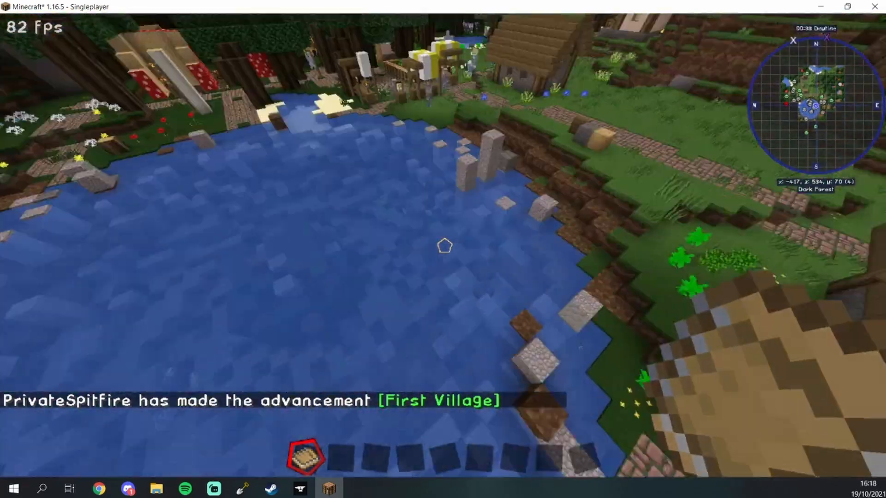
{"action": "mouse_move", "coordinate": [443, 246]}
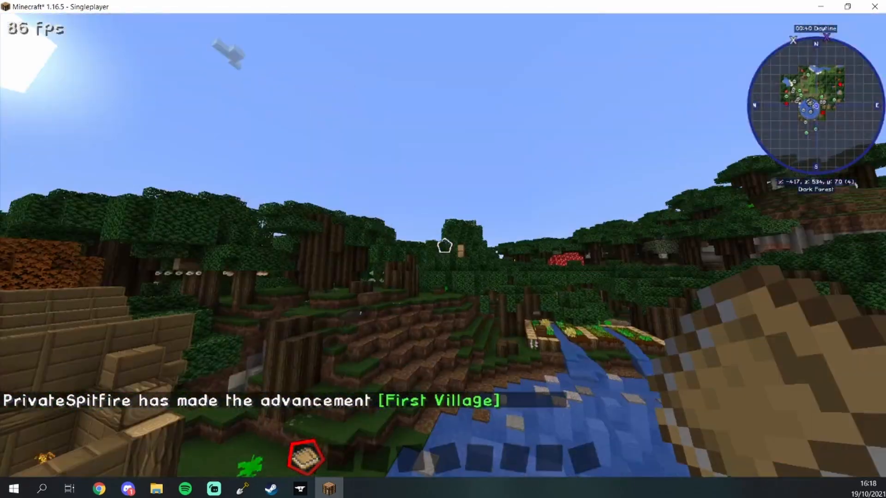
{"action": "mouse_move", "coordinate": [443, 249]}
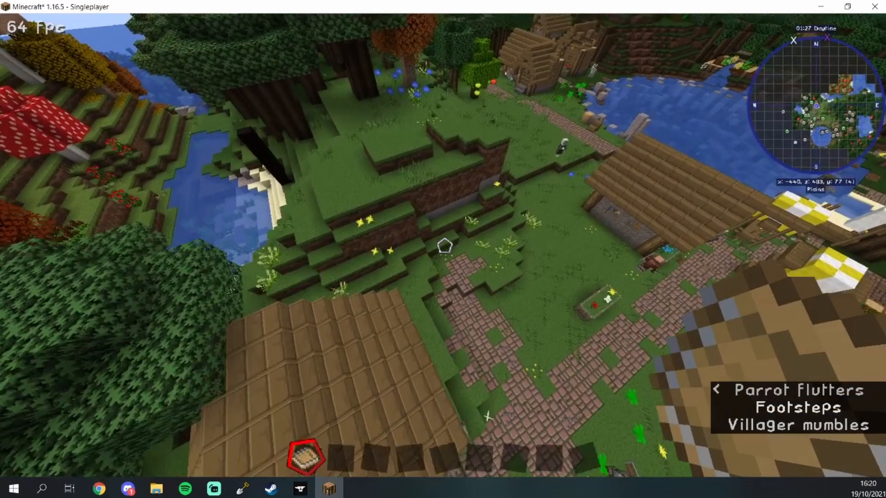
{"action": "mouse_move", "coordinate": [443, 249]}
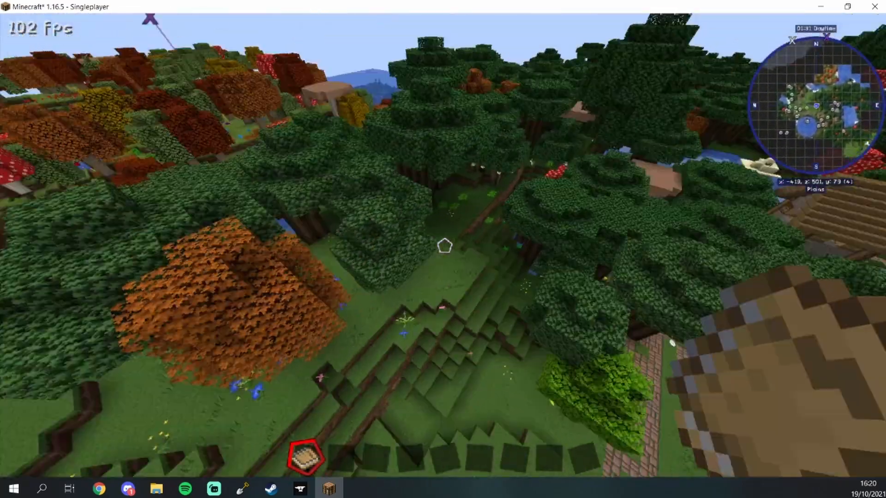
{"action": "mouse_move", "coordinate": [443, 249]}
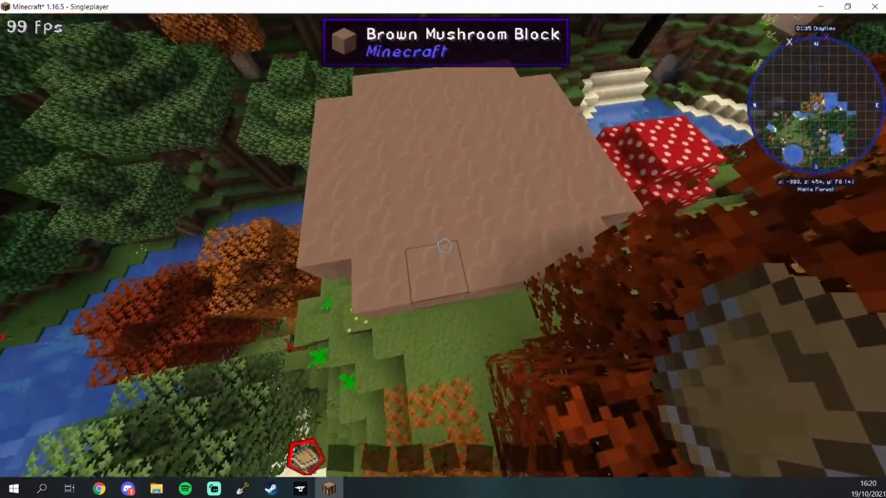
Break a block out of the giant brown mushroom cap in the forest
{"action": "left_click", "coordinate": [443, 247]}
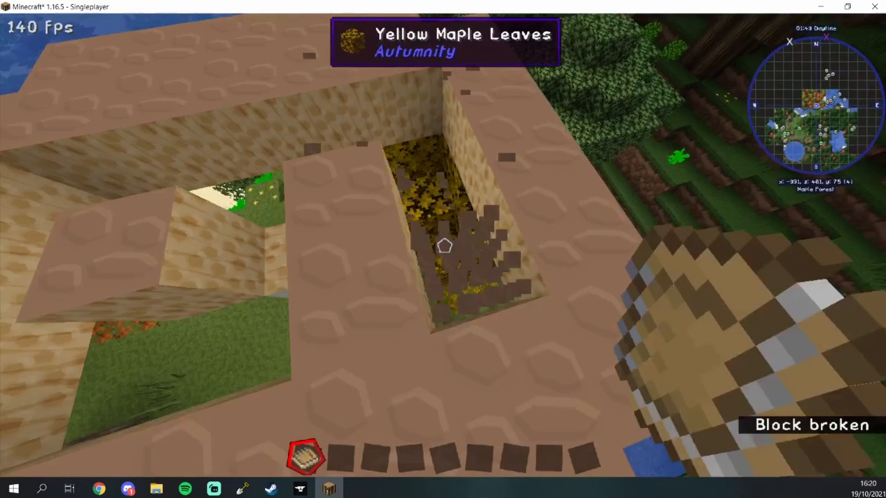
{"action": "mouse_move", "coordinate": [443, 249]}
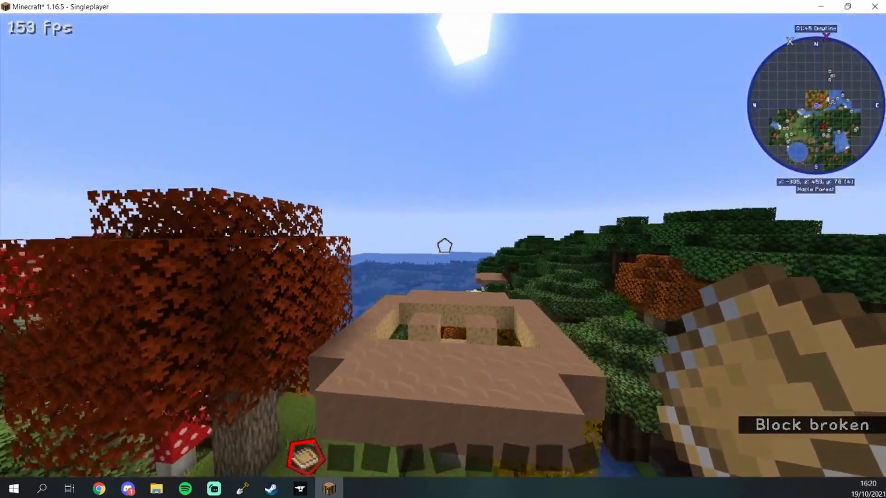